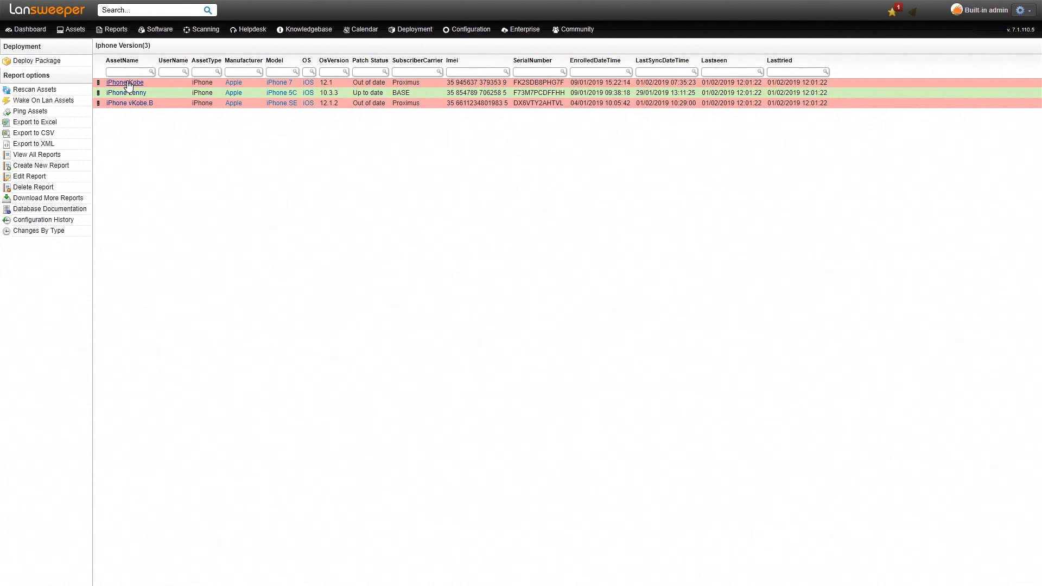
- Open the iPhone Kobe asset page from the Iphone Version report
click(122, 83)
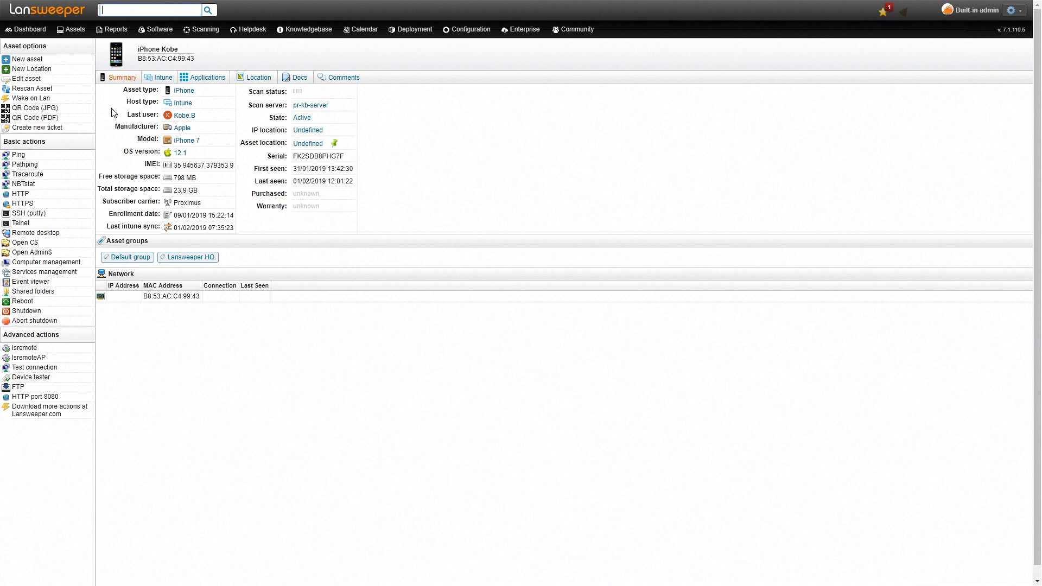
mouse_move(184, 90)
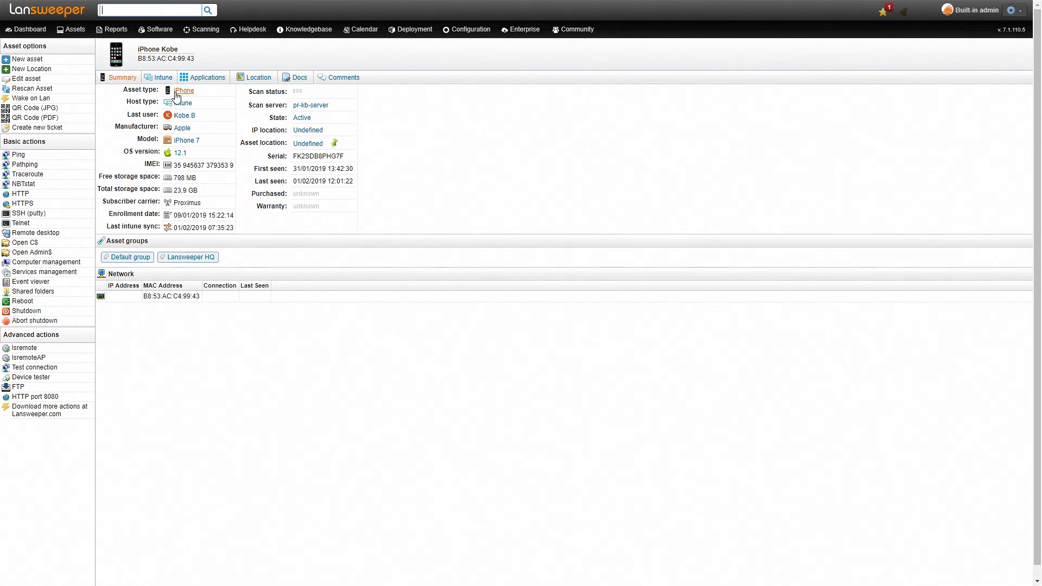
click(207, 77)
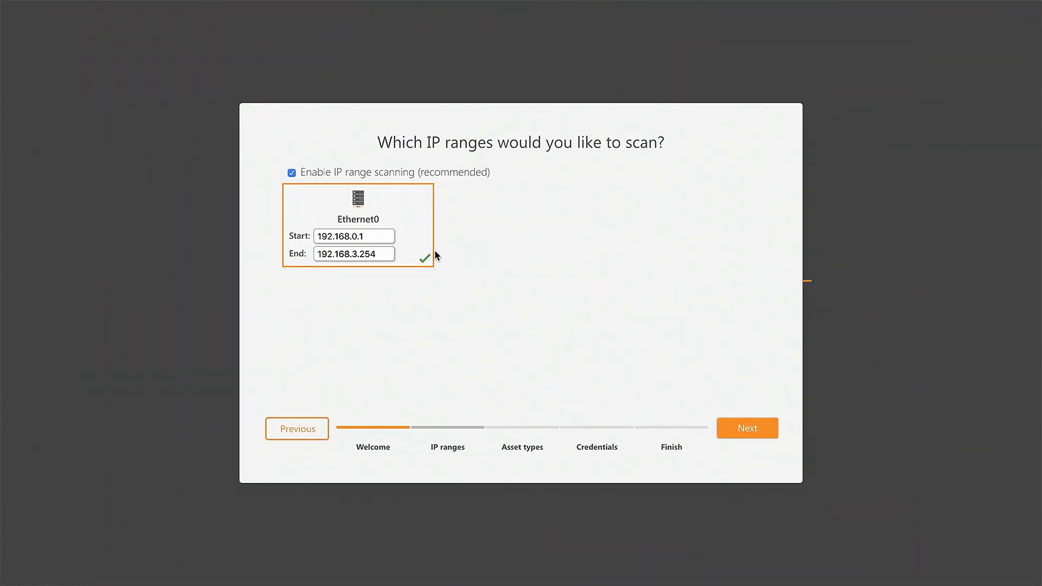
- Accept the Ethernet0 IP range and finish the wizard to start scanning
click(747, 428)
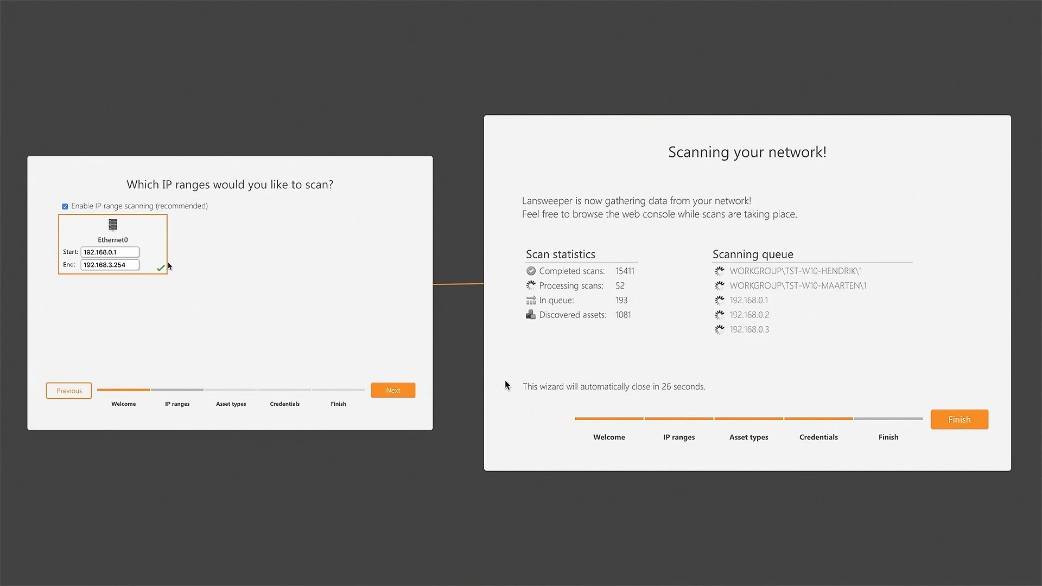
click(959, 419)
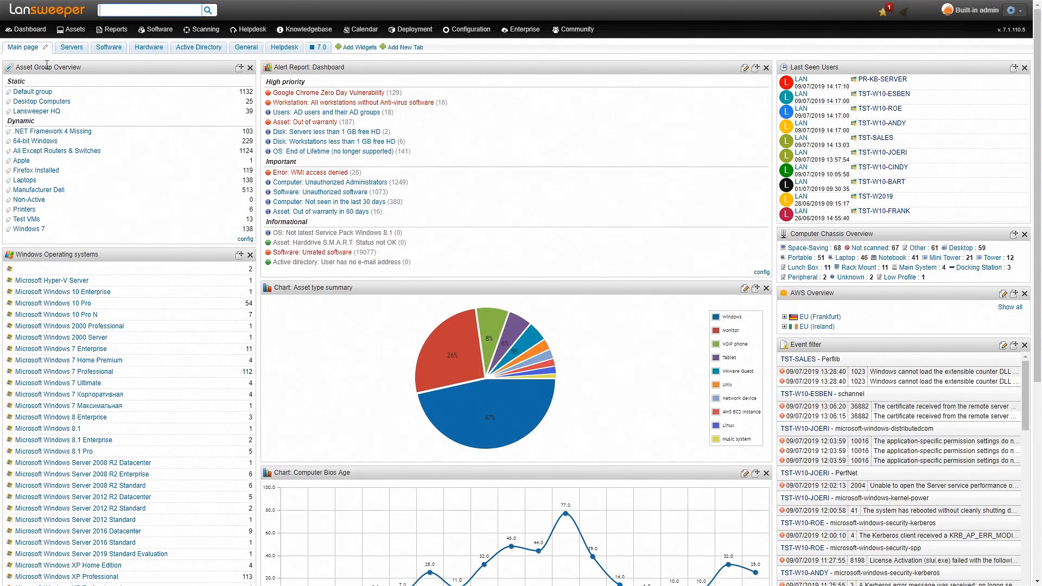
- Browse the Assets menu's asset types, then show the built-in reports list
click(70, 29)
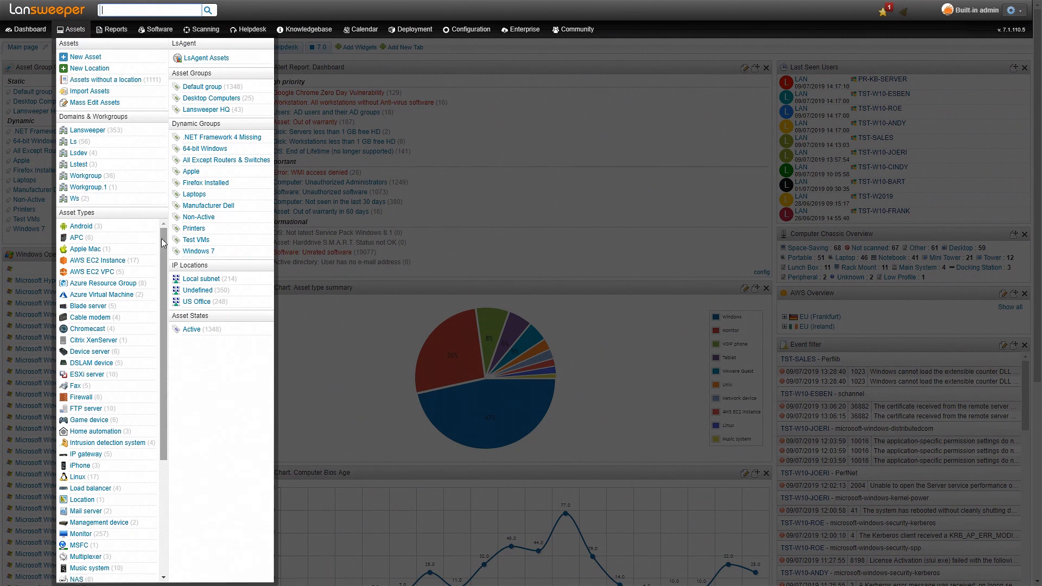
scroll(down, 3)
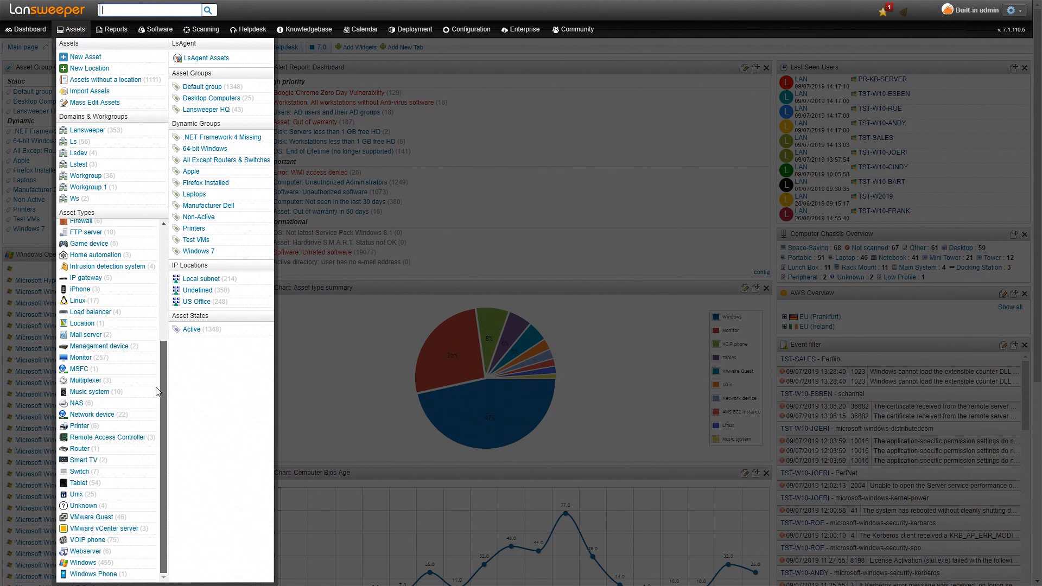
scroll(up, 3)
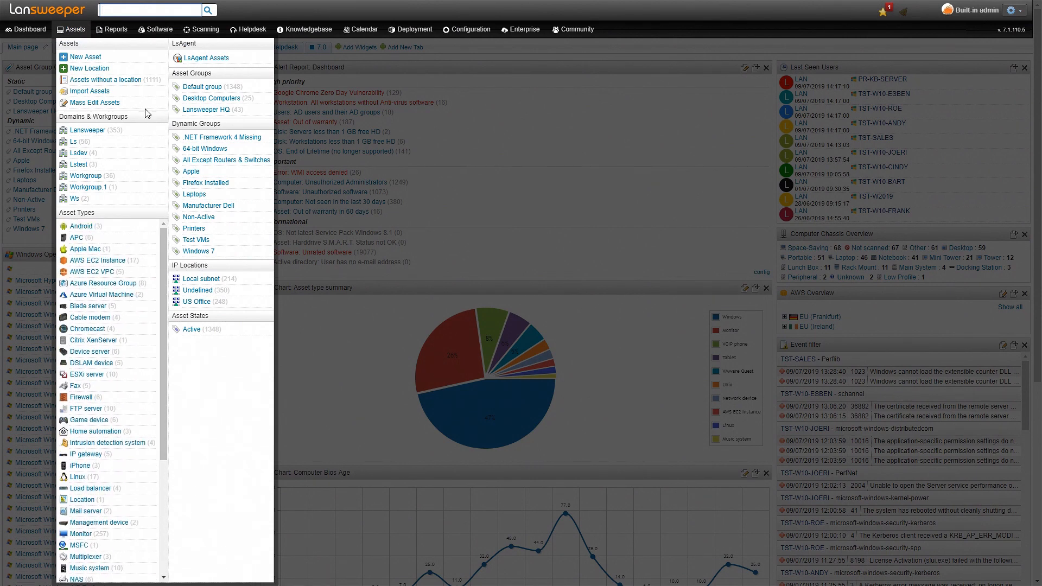
click(114, 29)
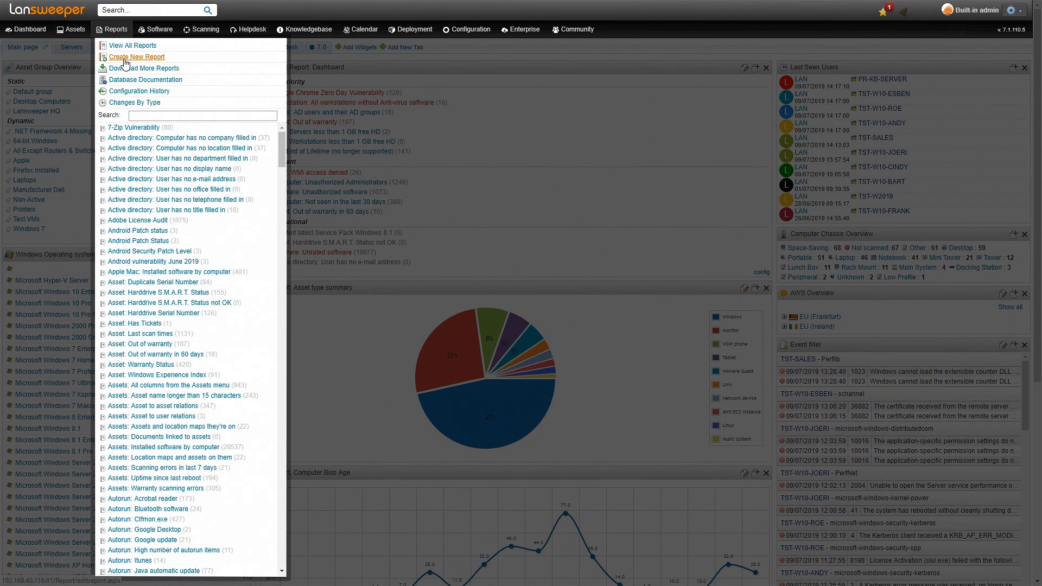
- Create a new report with the iPhone vulnerability SQL and title 'Vulnerabi…'
click(137, 56)
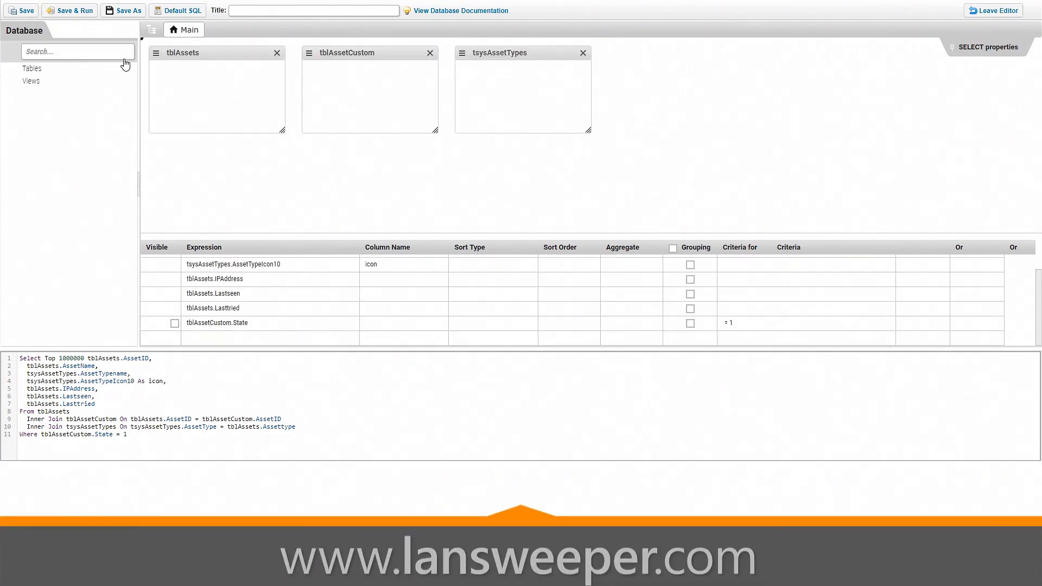
click(32, 68)
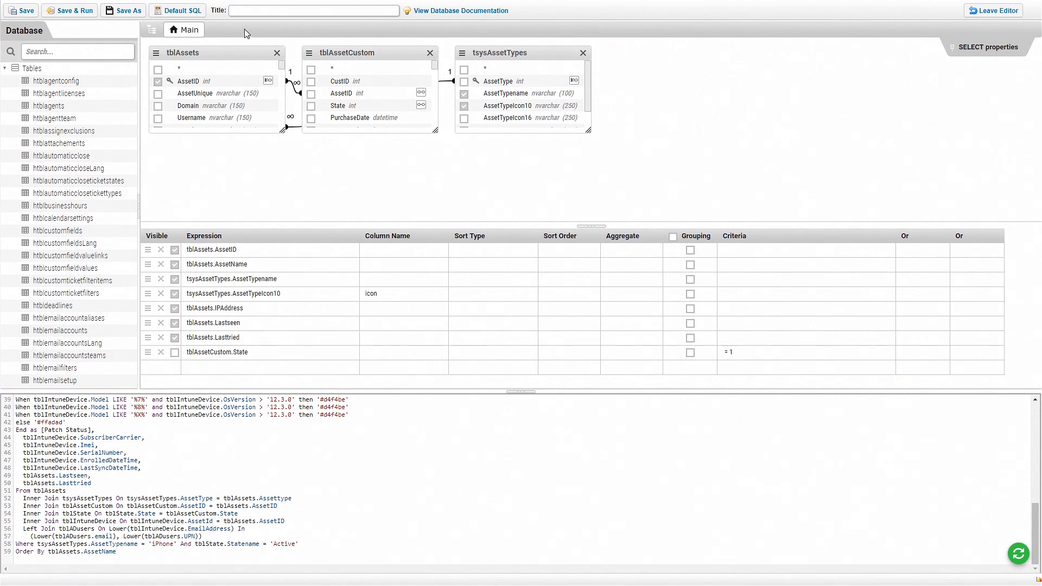
text(Vulnerabi)
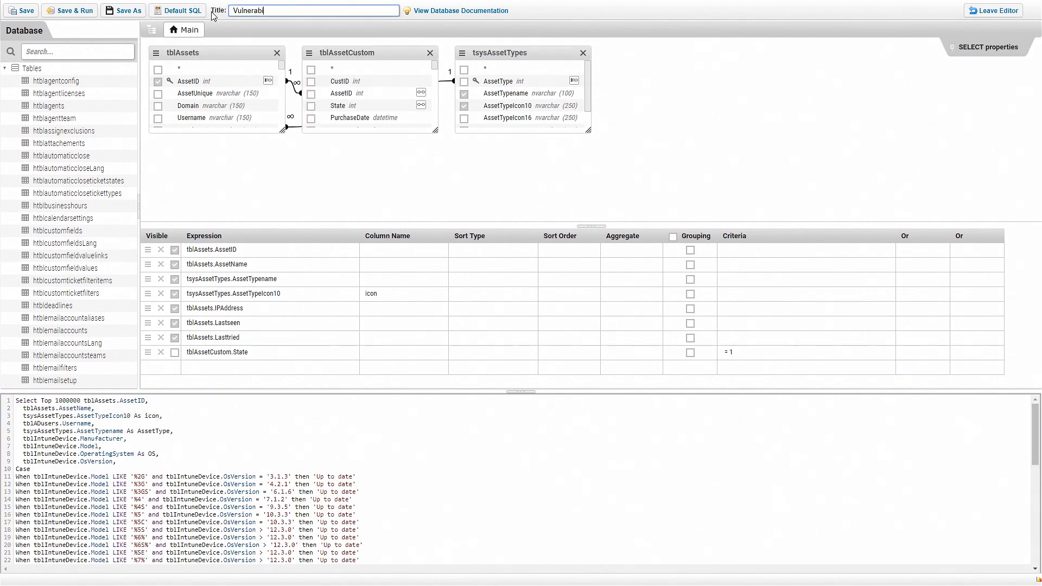